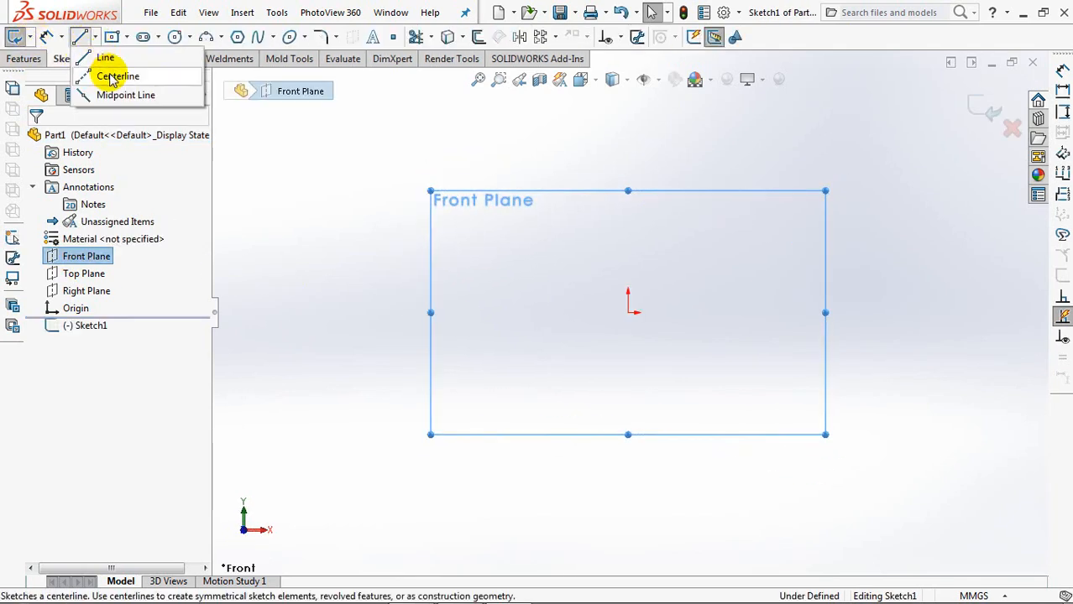
Draw the horizontal centreline from the origin for the screw's revolve axis.
{"action": "left_click", "coordinate": [117, 75]}
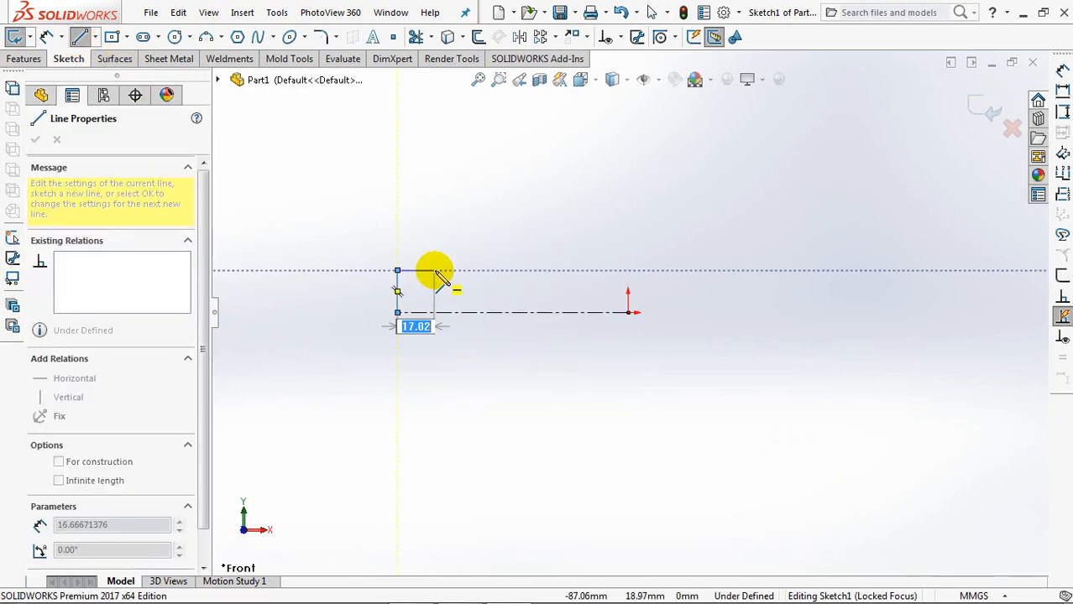
{"action": "left_click_drag", "start_coordinate": [437, 282], "coordinate": [630, 294]}
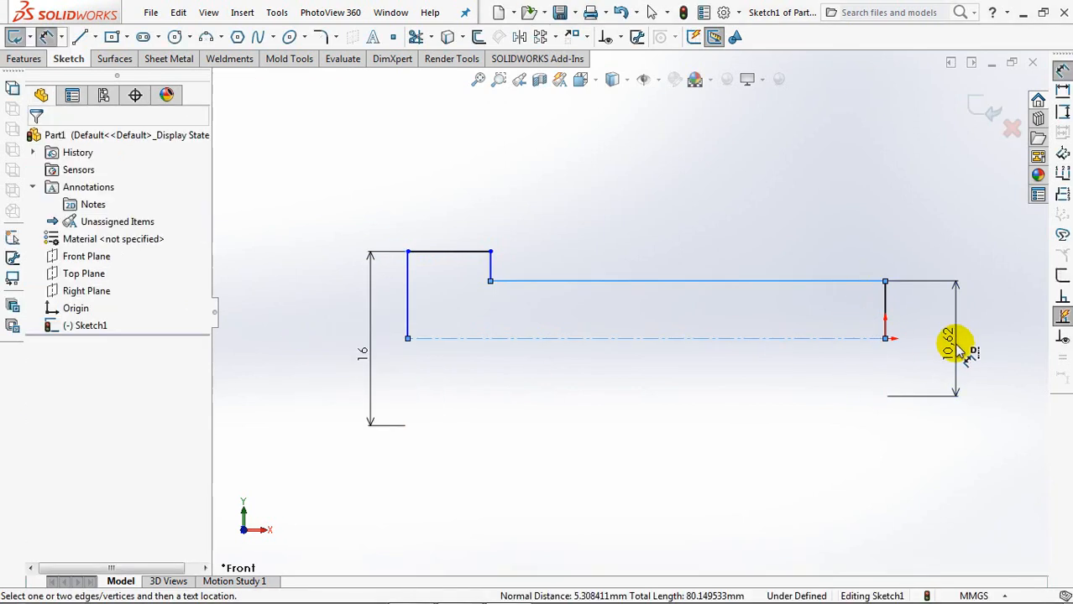
Dimension the stepped profile: heights 16 and 10, head length 10 and shank length 50.
{"action": "left_click", "coordinate": [957, 348]}
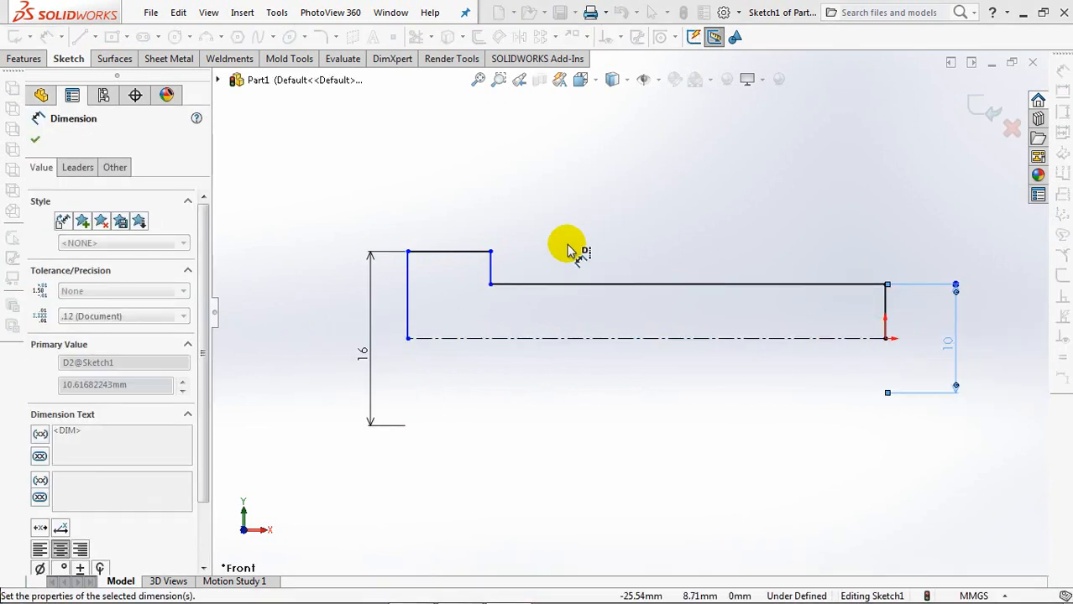
{"action": "left_click", "coordinate": [568, 248]}
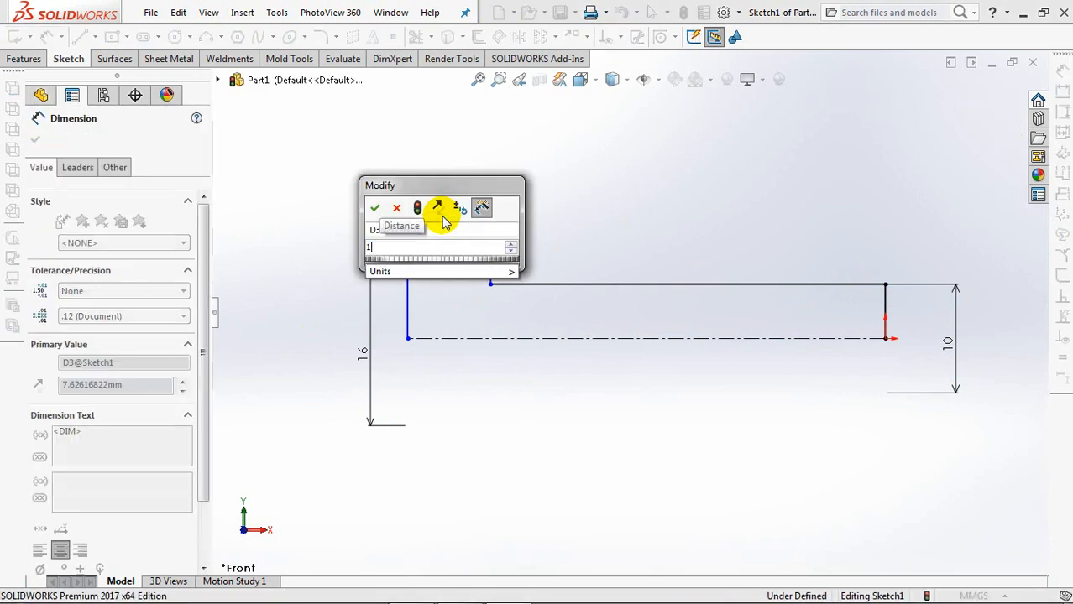
{"action": "left_click", "coordinate": [374, 208]}
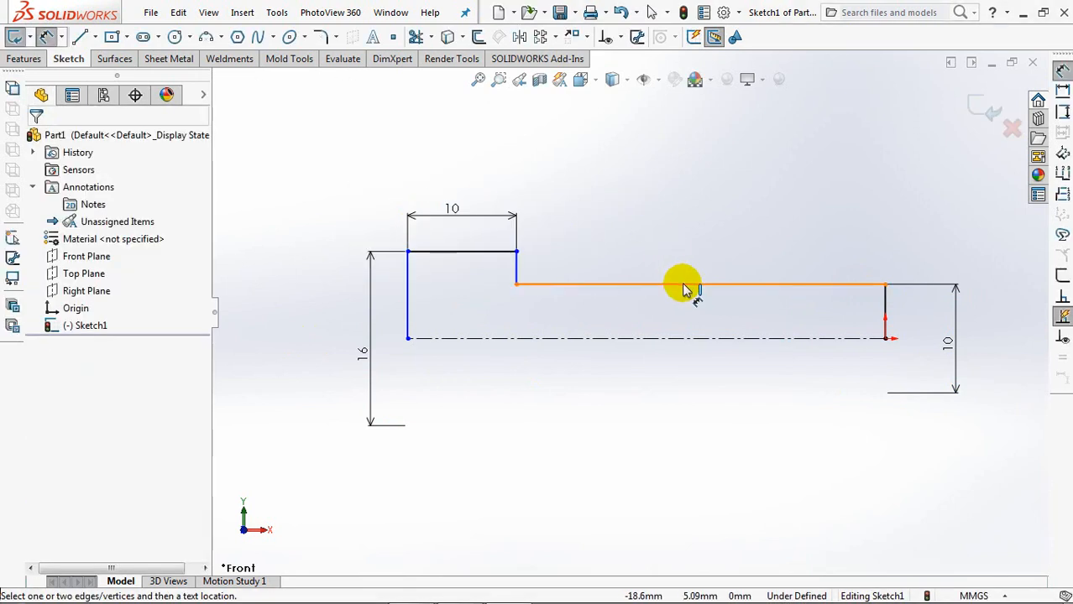
{"action": "left_click", "coordinate": [685, 283]}
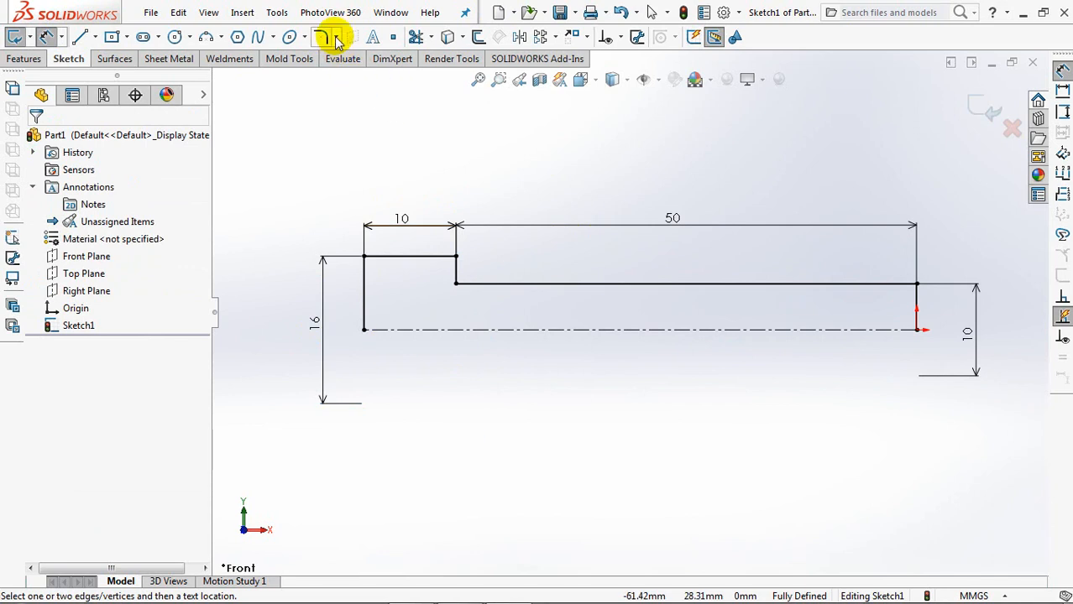
Add an angle-distance sketch chamfer of 0.5 mm at 30° on the shank-end corner.
{"action": "left_click", "coordinate": [328, 37]}
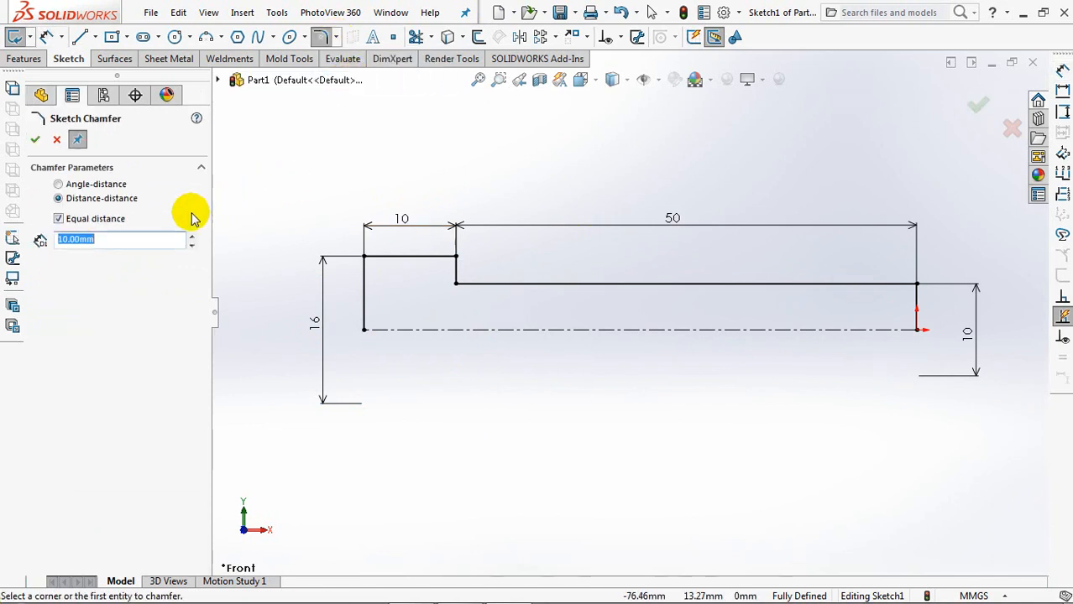
{"action": "left_click", "coordinate": [57, 183]}
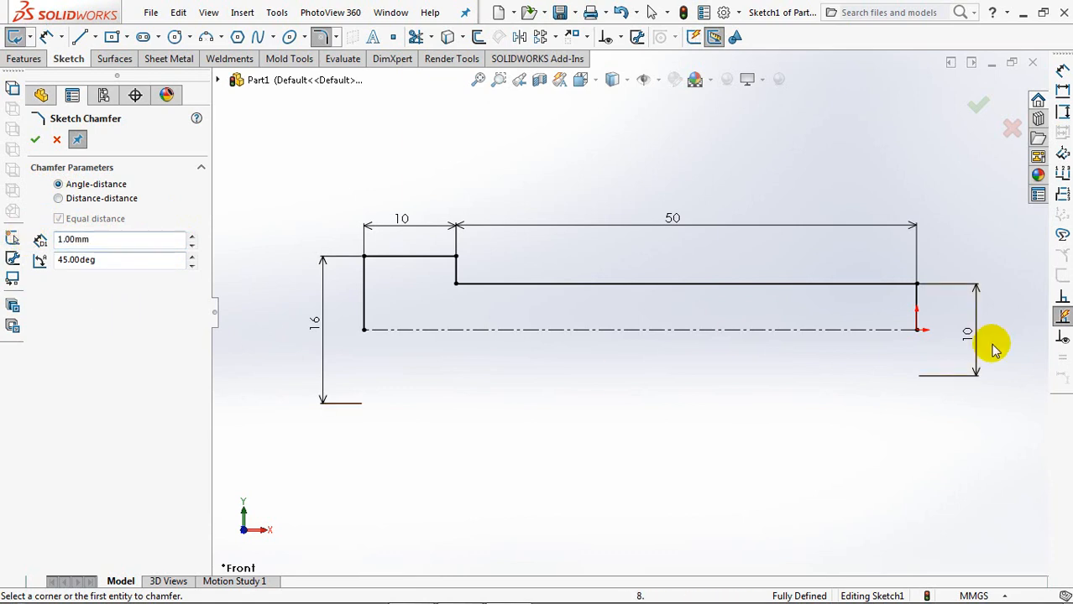
{"action": "left_click", "coordinate": [917, 285]}
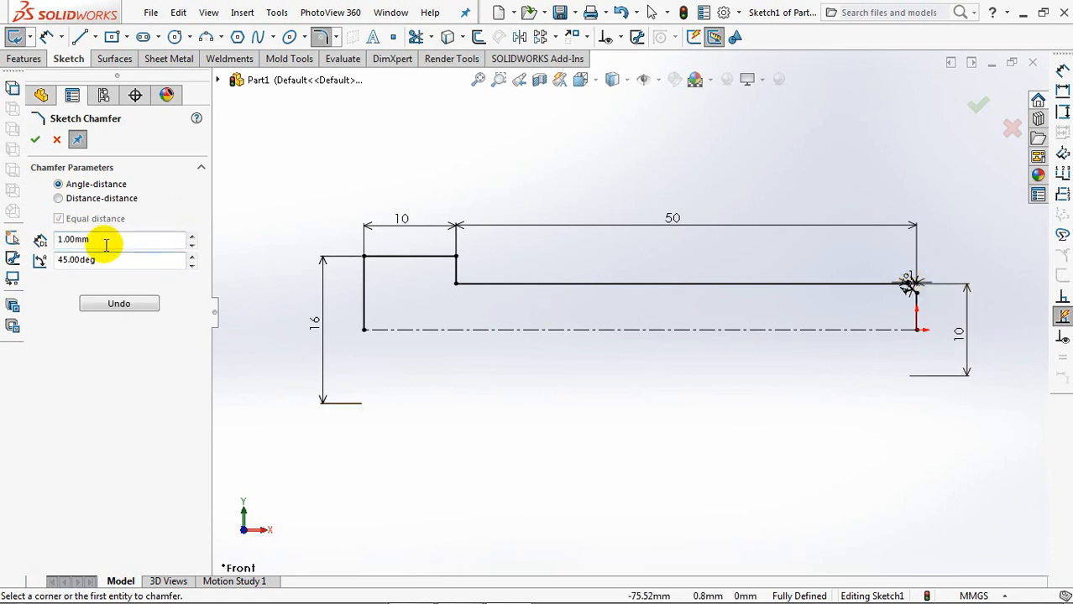
{"action": "type", "text": "0.5"}
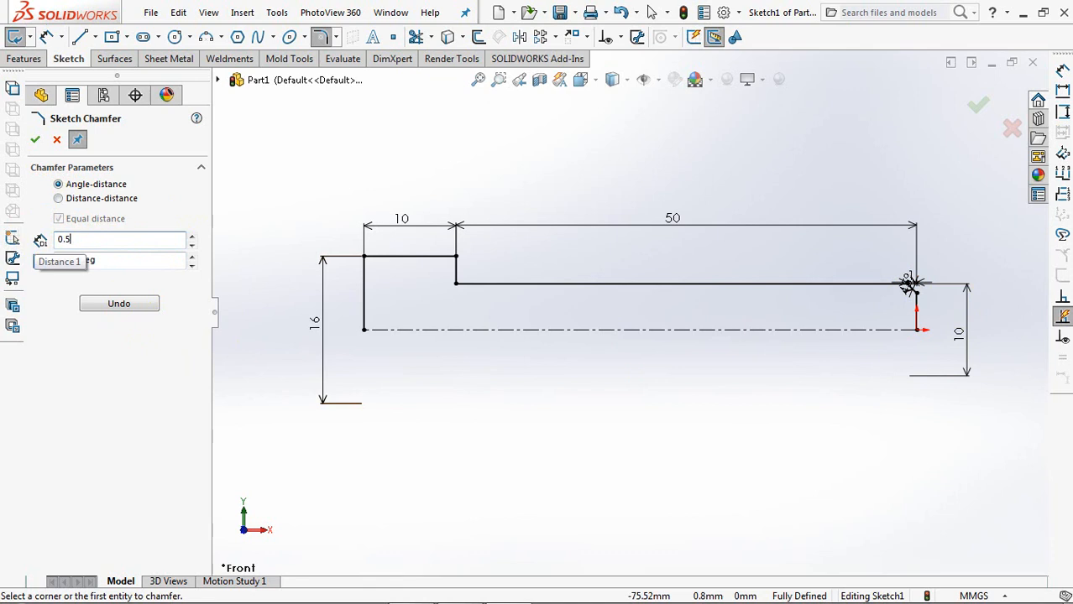
{"action": "type", "text": "30"}
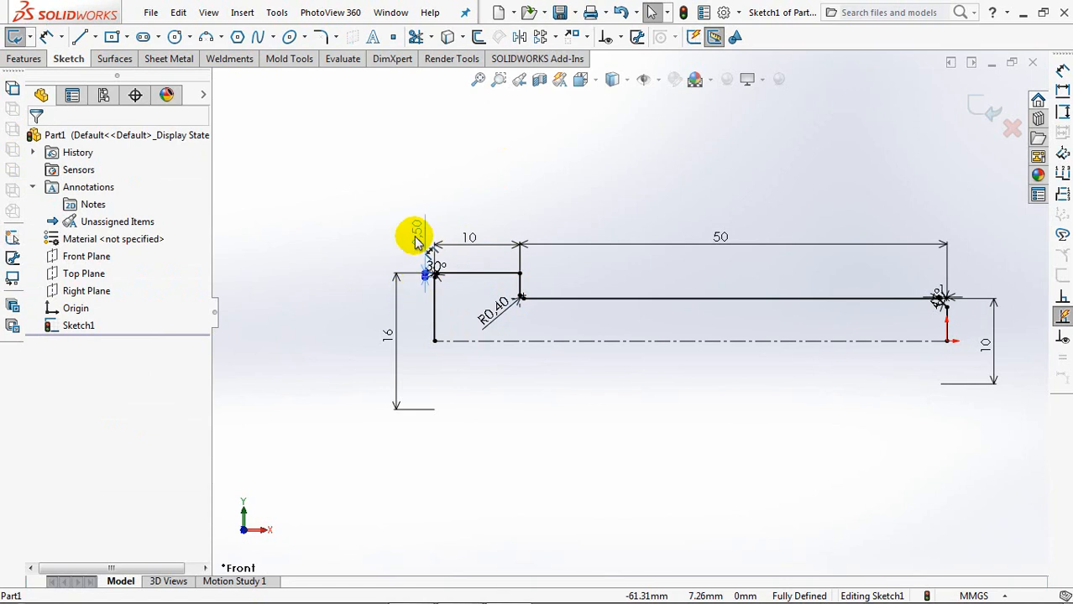
Reposition the head chamfer's dimensions and finish the remaining corner treatment.
{"action": "left_click_drag", "start_coordinate": [423, 238], "coordinate": [456, 201]}
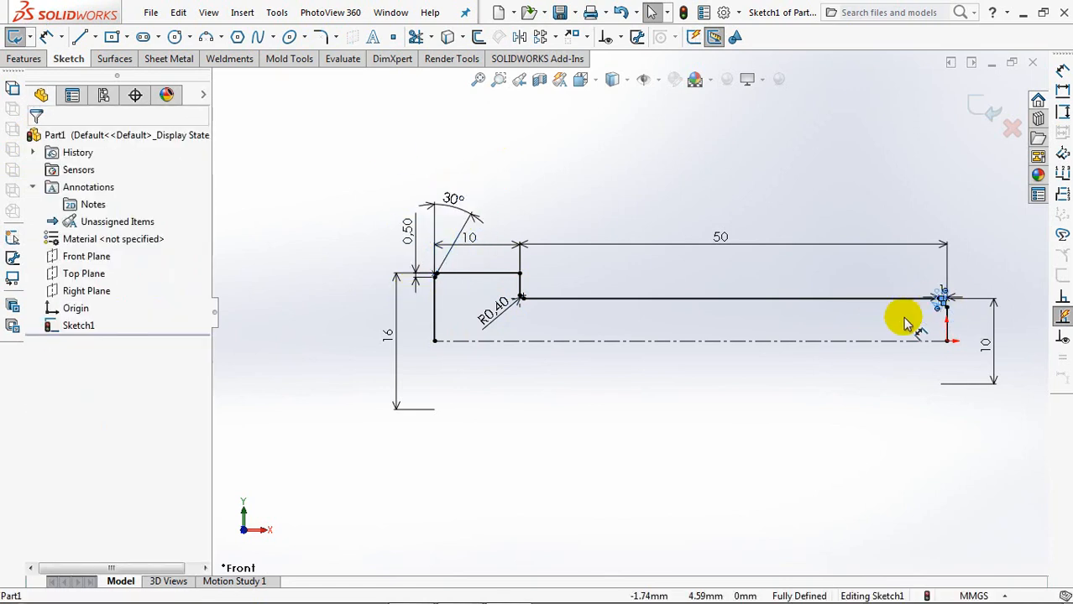
{"action": "left_click", "coordinate": [944, 299]}
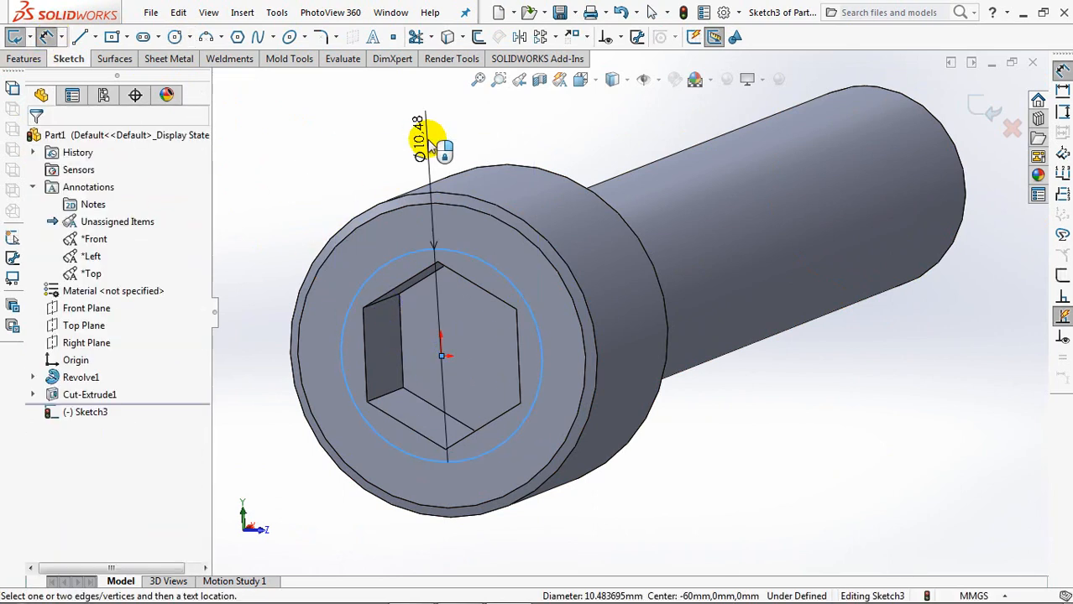
Dimension the Ø10 circle and cut it Through All with a 60° outward draft.
{"action": "left_click", "coordinate": [428, 131]}
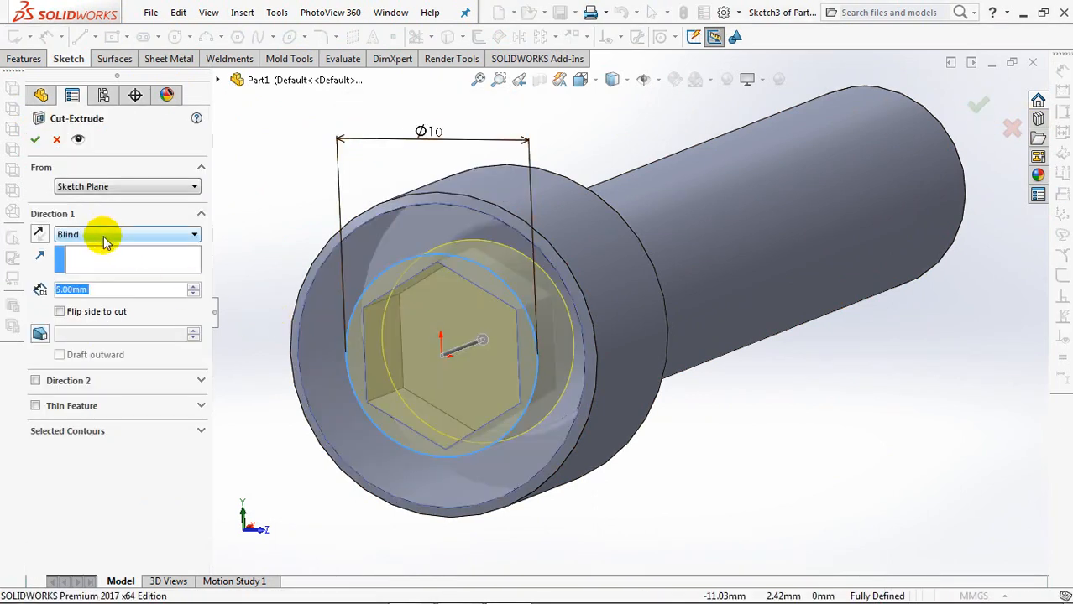
{"action": "left_click", "coordinate": [126, 235]}
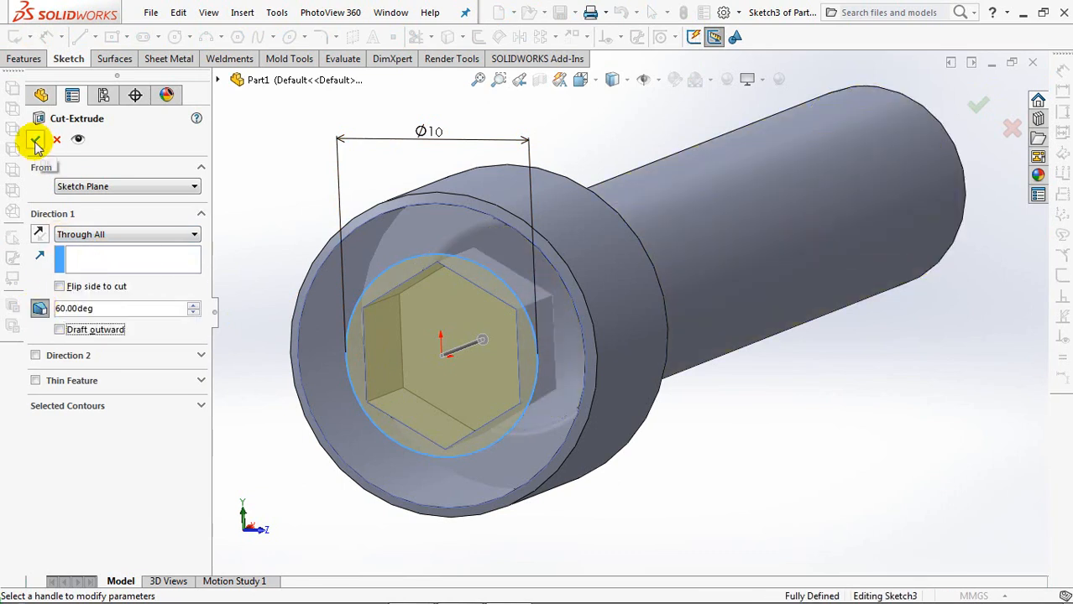
{"action": "left_click", "coordinate": [37, 141]}
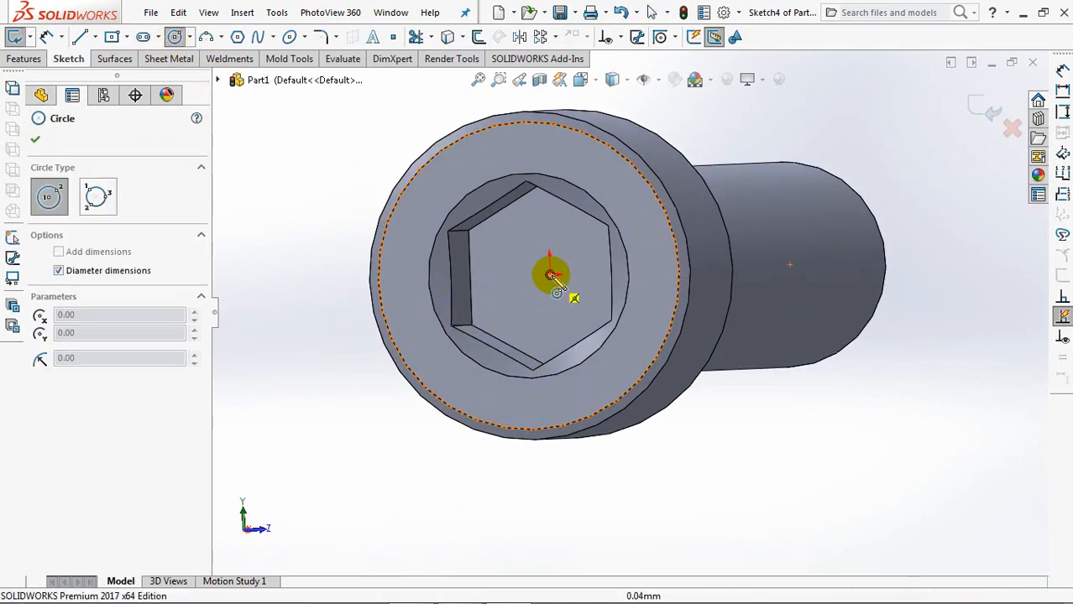
Draw a circle centred on the head face for the outer-edge chamfer cut.
{"action": "left_click_drag", "start_coordinate": [551, 272], "coordinate": [470, 235]}
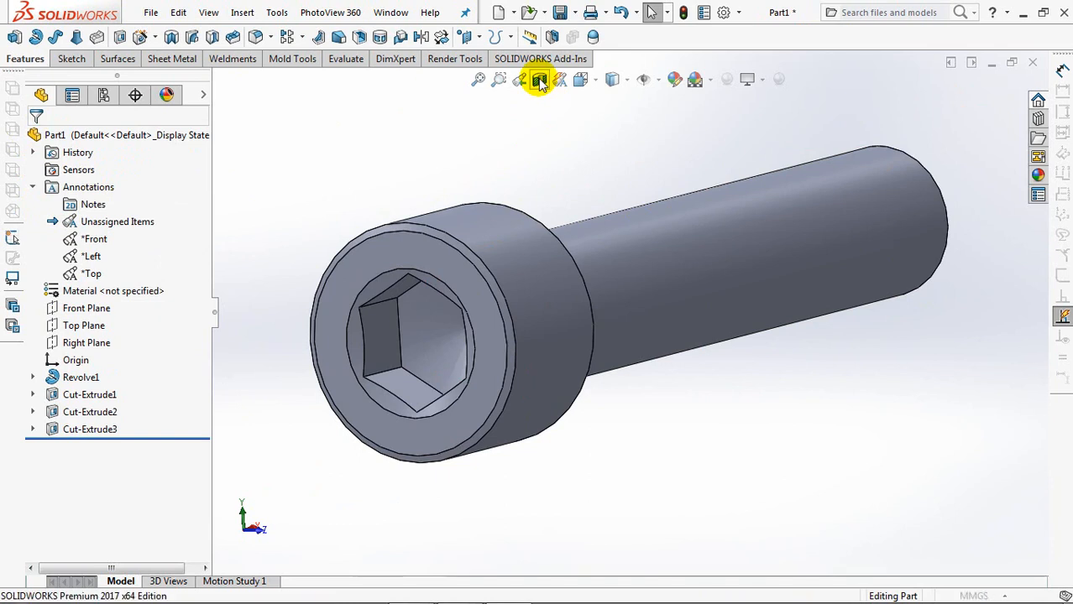
Show a section view of the screw and expand the first cut feature in the tree.
{"action": "left_click", "coordinate": [538, 79]}
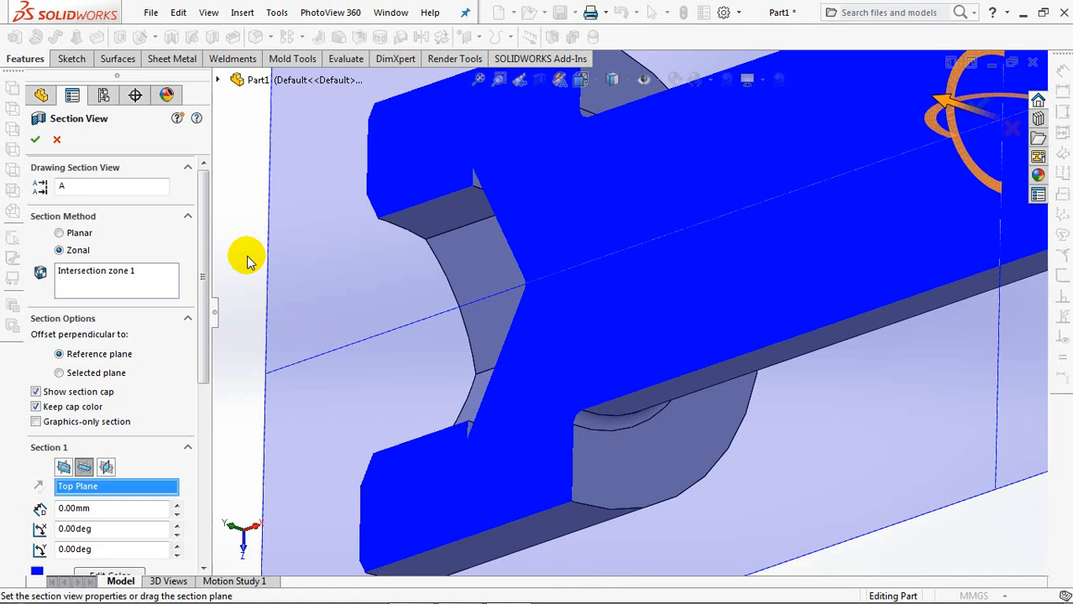
{"action": "left_click", "coordinate": [35, 139]}
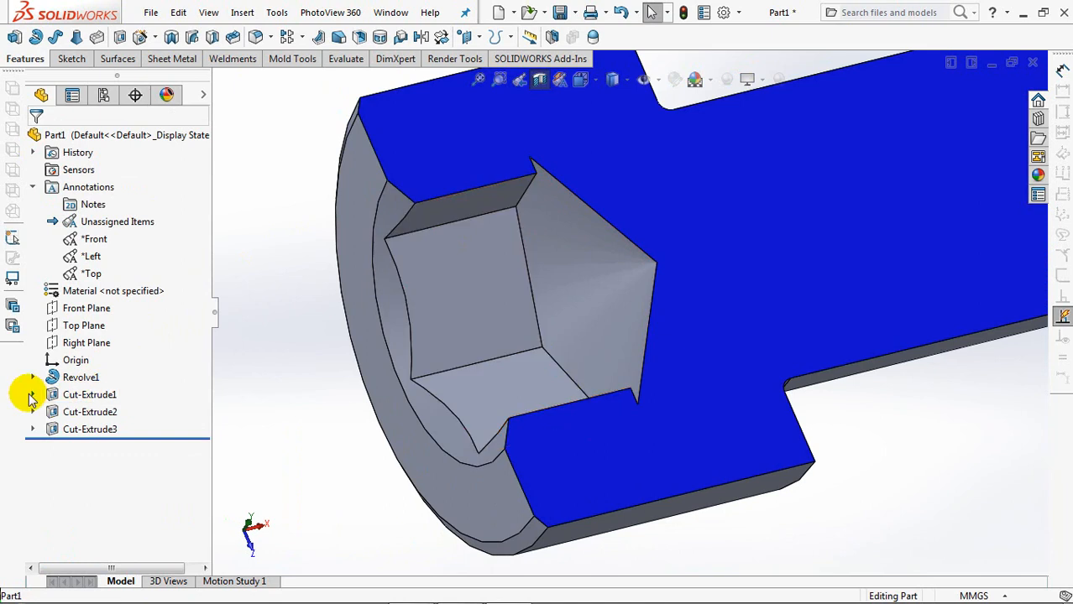
{"action": "left_click", "coordinate": [31, 394]}
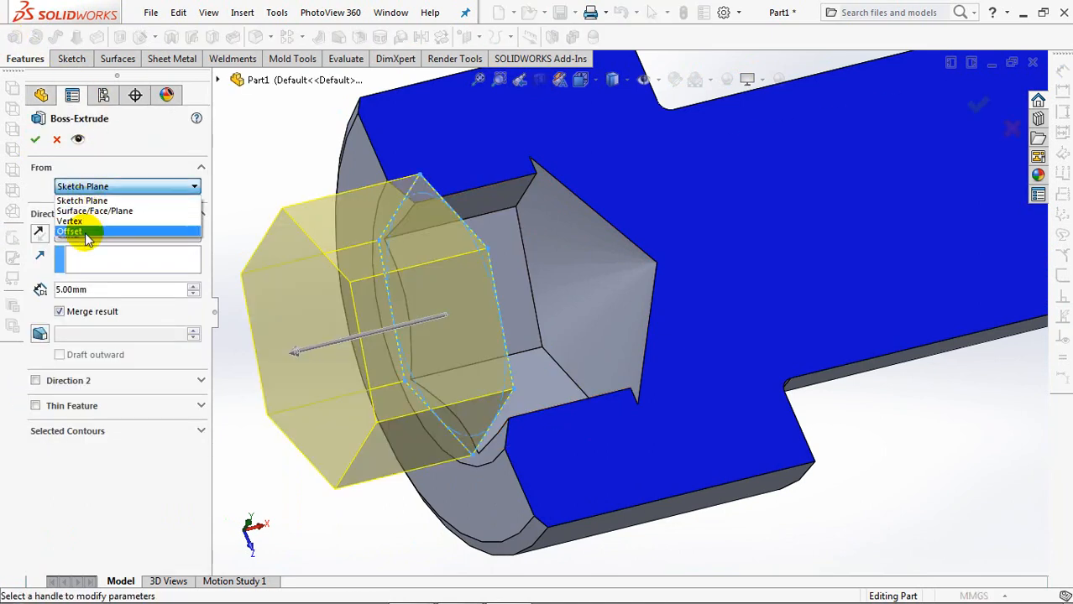
Extrude a 10 mm thin feature from the socket face Up To Next and confirm it.
{"action": "left_click", "coordinate": [94, 212]}
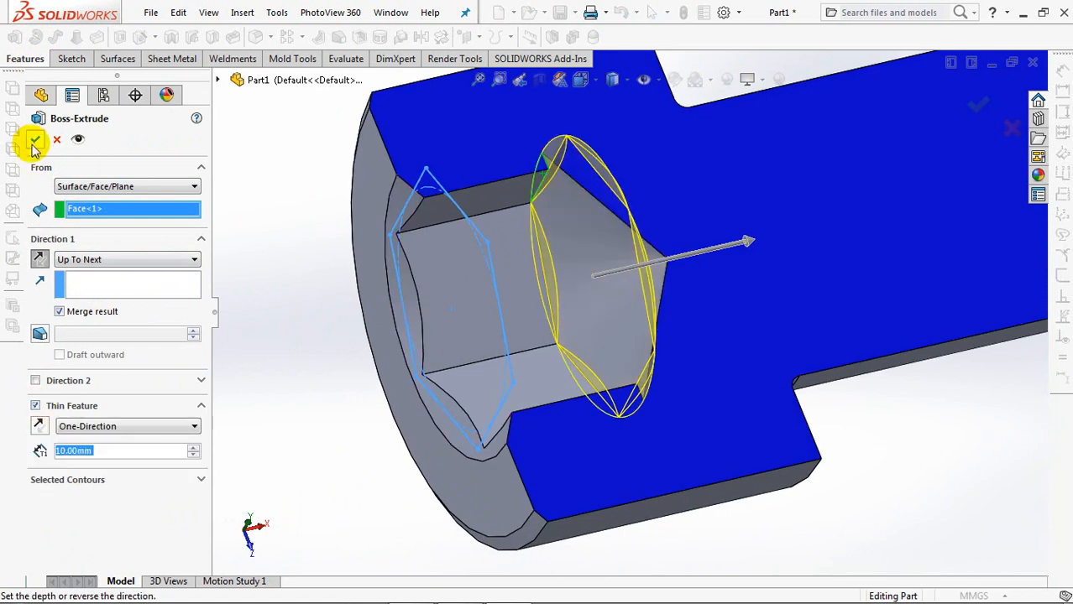
{"action": "left_click", "coordinate": [36, 139]}
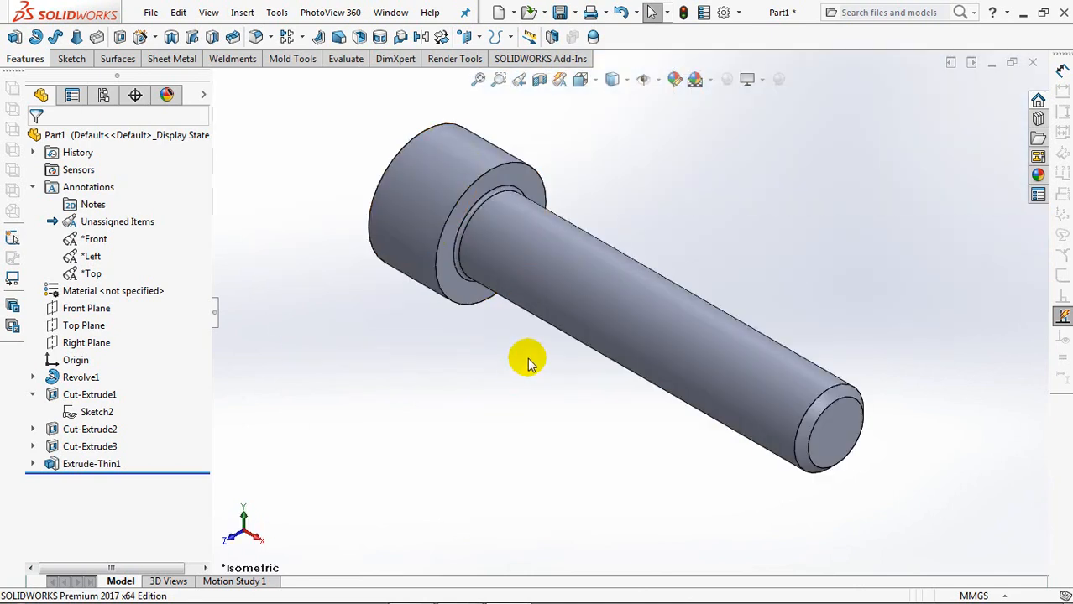
Define the helix by Height and Pitch with variable pitch, running back toward the head.
{"action": "left_click", "coordinate": [497, 37]}
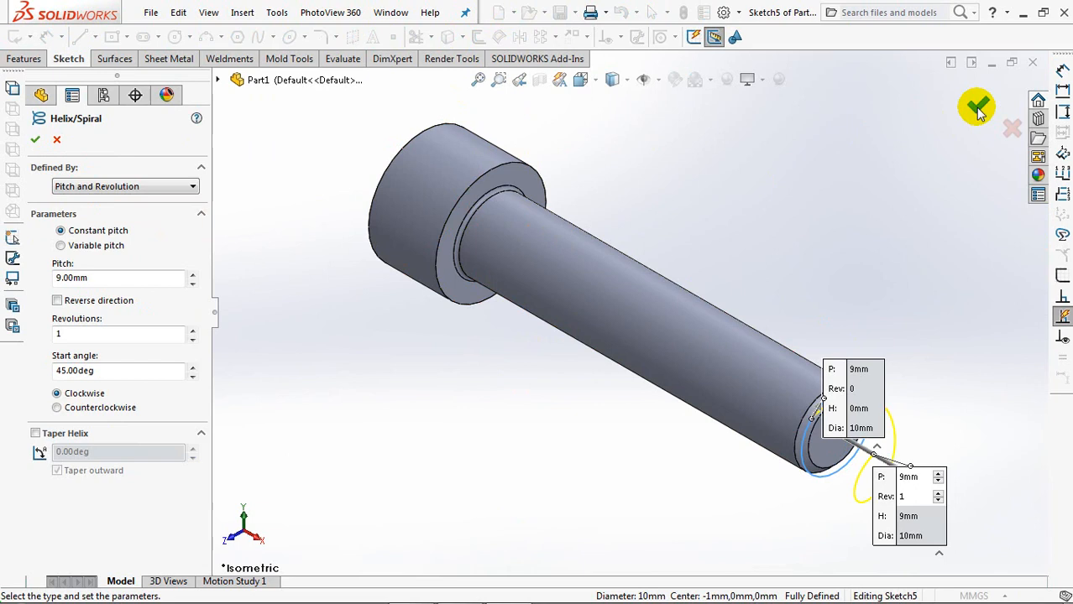
{"action": "left_click", "coordinate": [125, 184]}
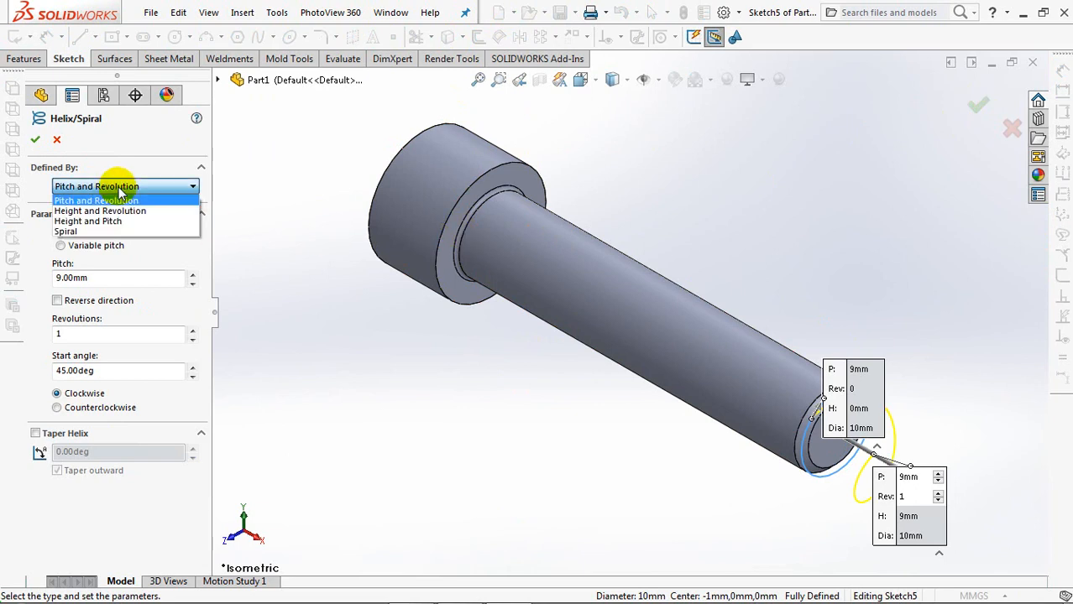
{"action": "left_click", "coordinate": [87, 221]}
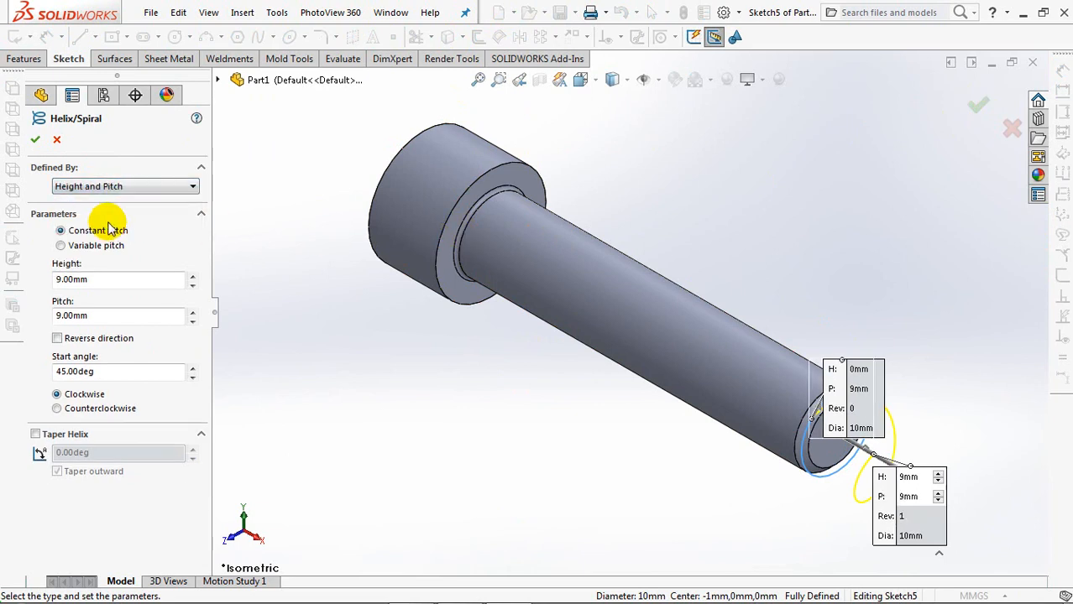
{"action": "left_click", "coordinate": [60, 245]}
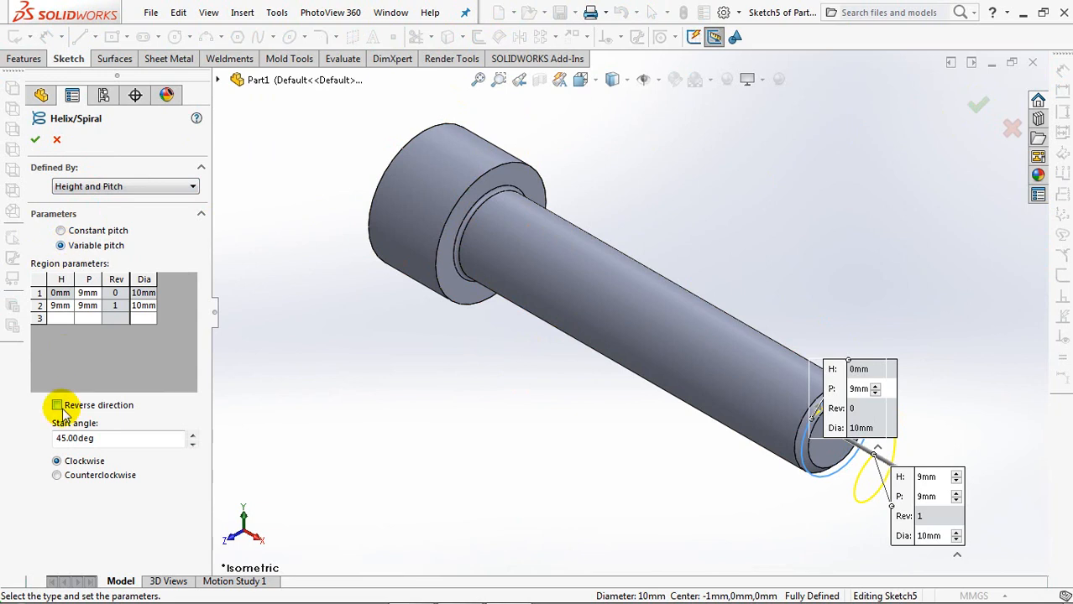
{"action": "left_click", "coordinate": [57, 405]}
{"action": "type", "text": "1"}
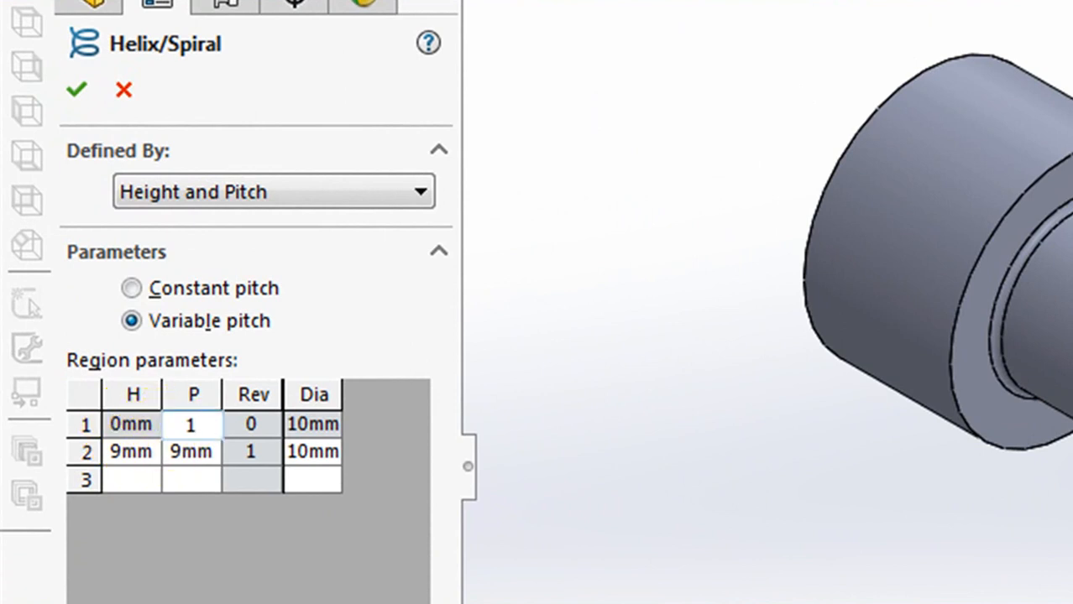
Fill the region table with 1.5 mm pitch rows and the next region height.
{"action": "left_click", "coordinate": [131, 451]}
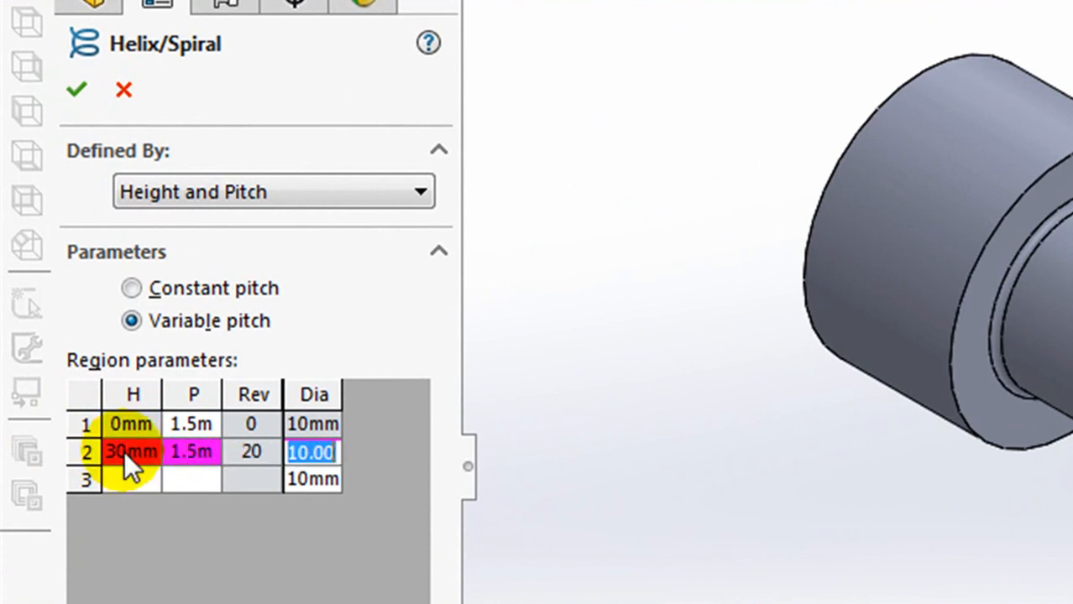
{"action": "left_click", "coordinate": [131, 480]}
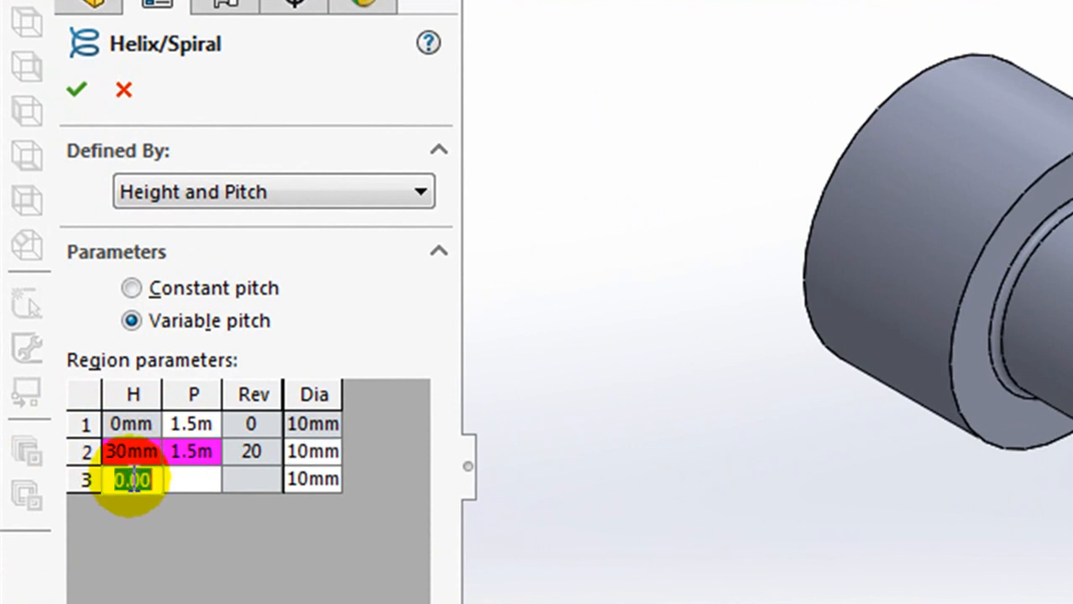
{"action": "type", "text": "1.5m"}
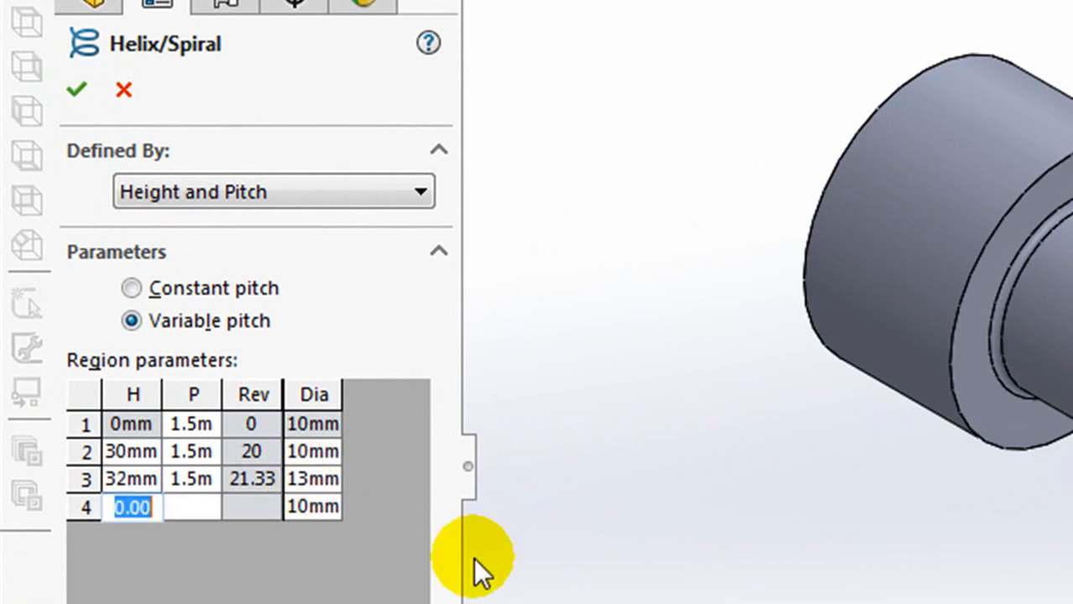
{"action": "mouse_move", "coordinate": [77, 90]}
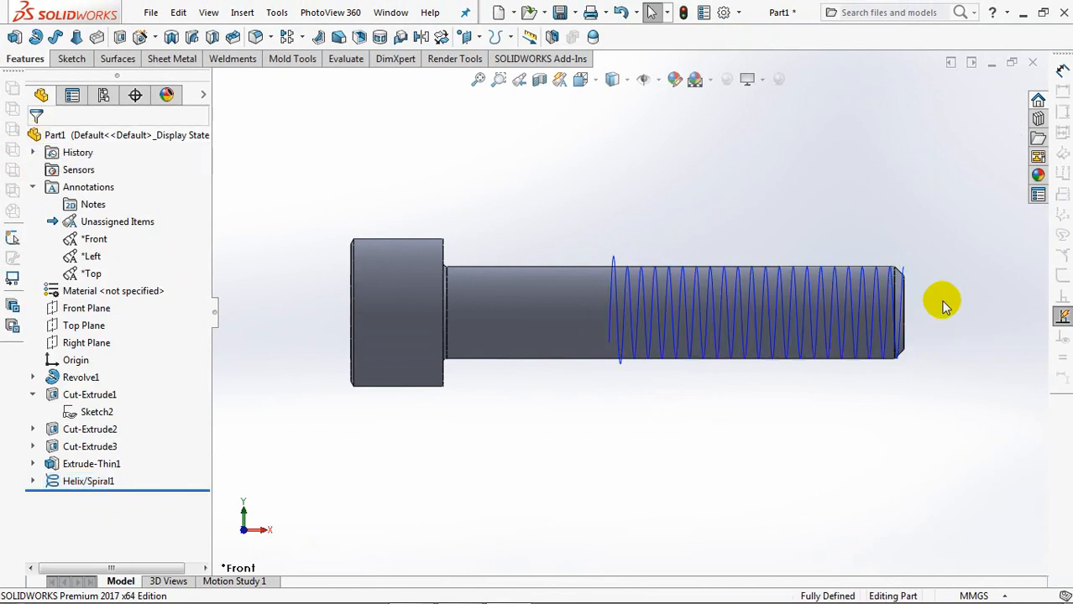
Sketch a 3-sided polygon thread profile on the Front Plane at the shank tip.
{"action": "left_click", "coordinate": [87, 309]}
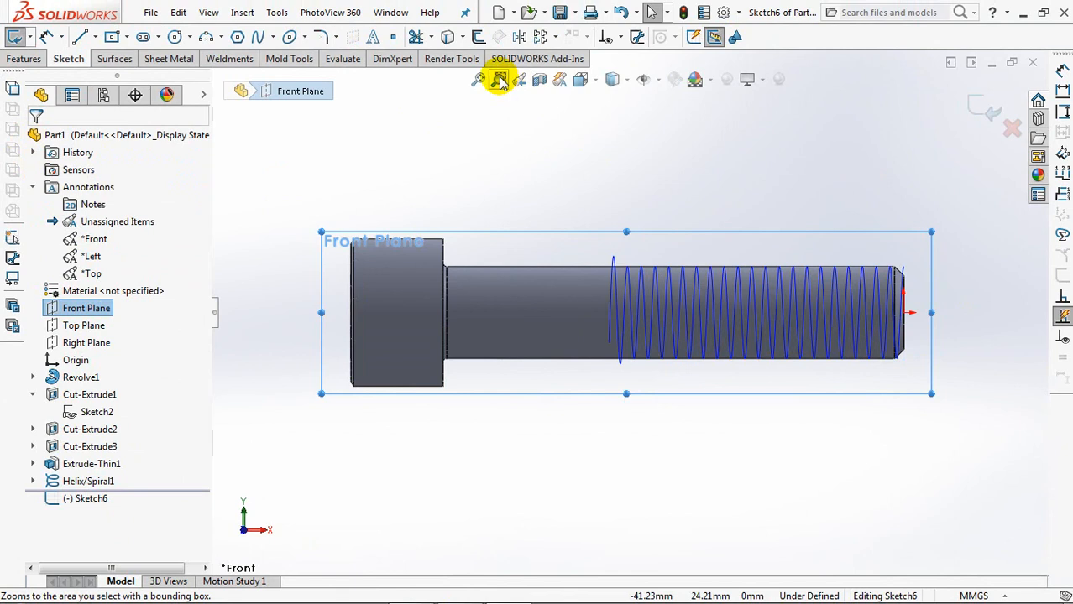
{"action": "left_click", "coordinate": [497, 79]}
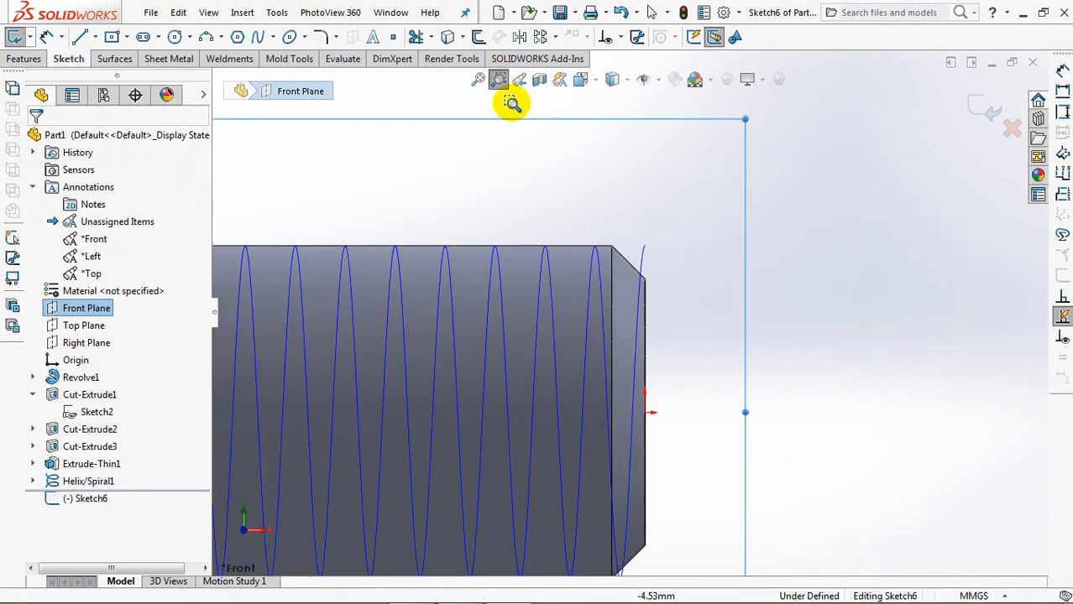
{"action": "left_click", "coordinate": [238, 37]}
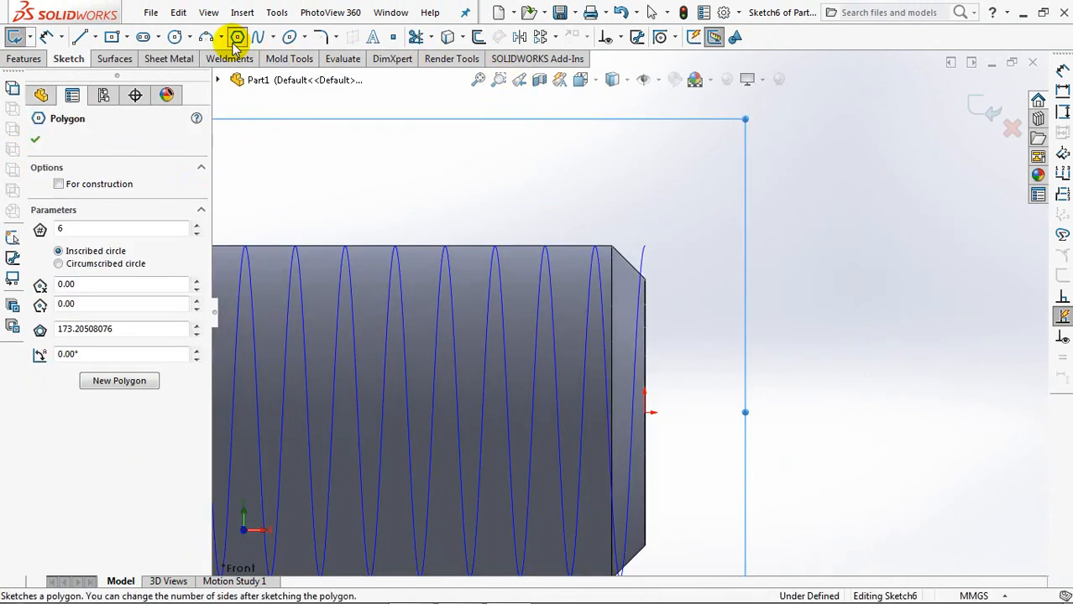
{"action": "type", "text": "3"}
{"action": "type", "text": "1.5"}
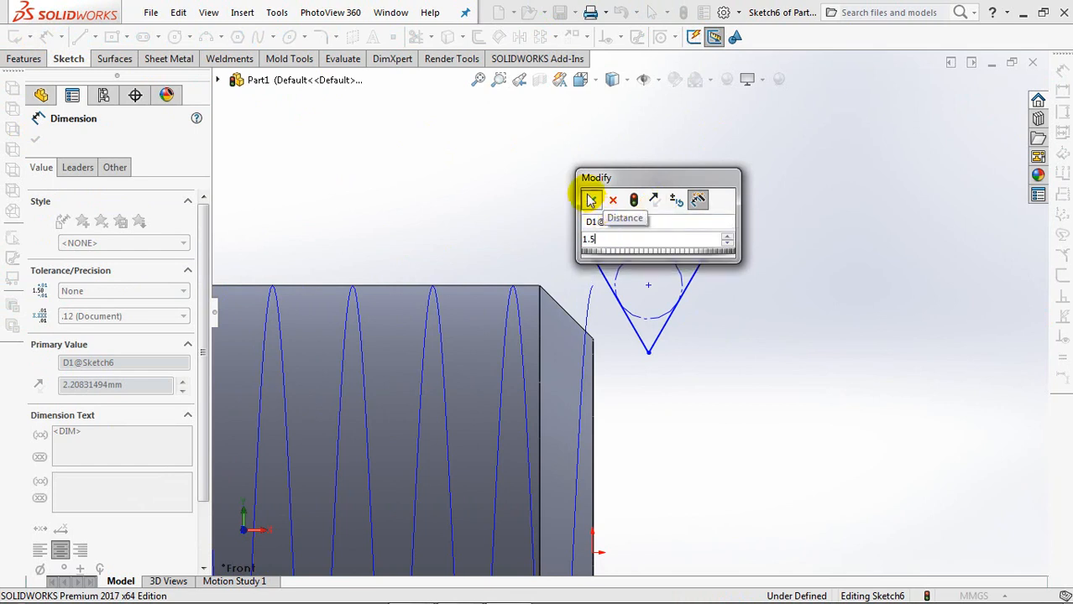
Dimension the profile 1.5 wide and constrain a profile point to the helix end.
{"action": "left_click", "coordinate": [589, 200]}
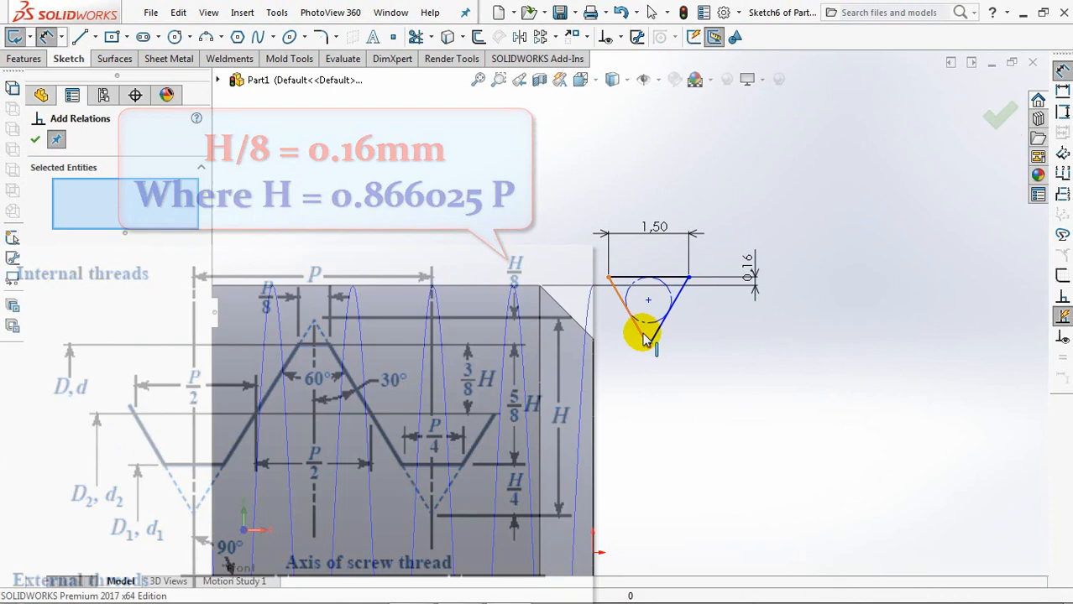
{"action": "left_click", "coordinate": [591, 336]}
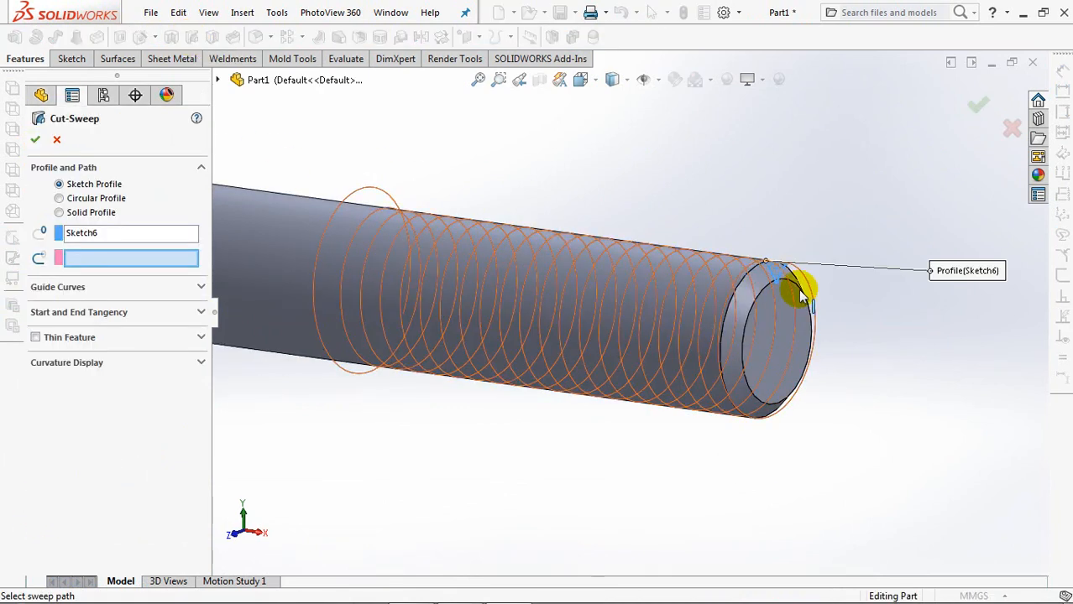
Select Helix/Spiral1 as the Swept Cut path with Sketch6 as the profile.
{"action": "left_click", "coordinate": [806, 282]}
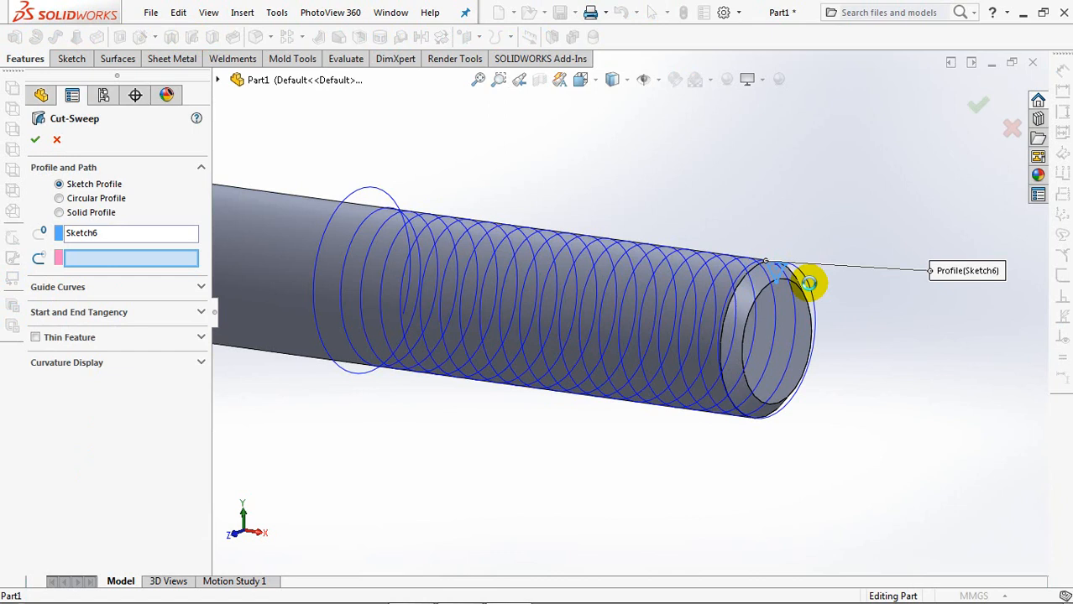